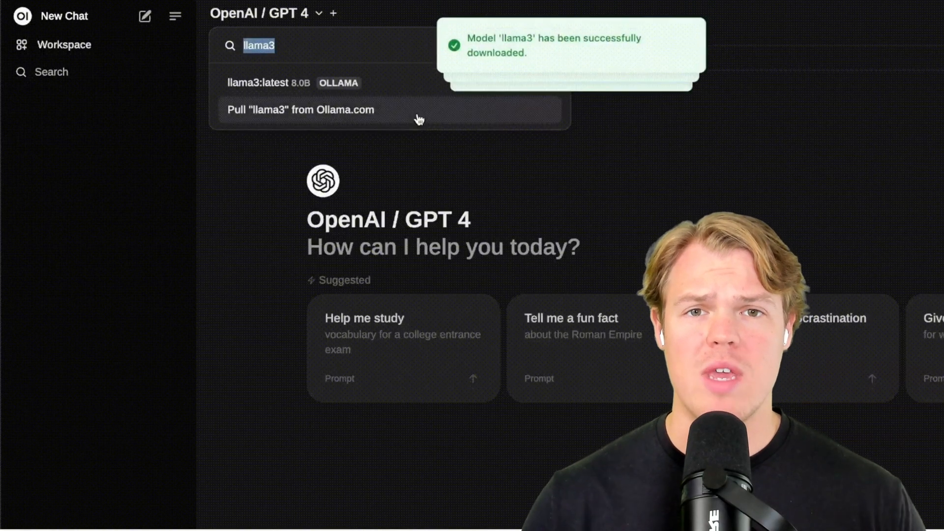
- Pull llama3 from Ollama.com in the model selector and browse the Ollama models library listing llama3.1
click(267, 83)
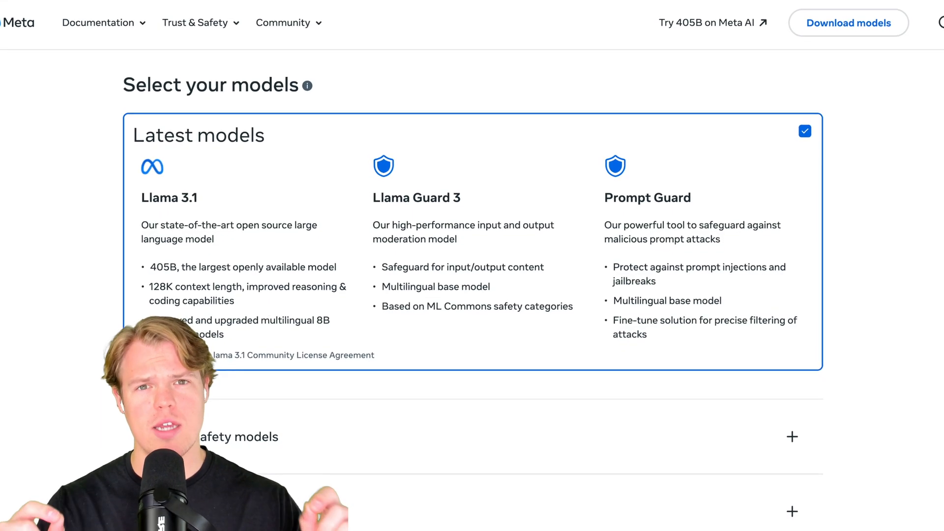
scroll(down, 3)
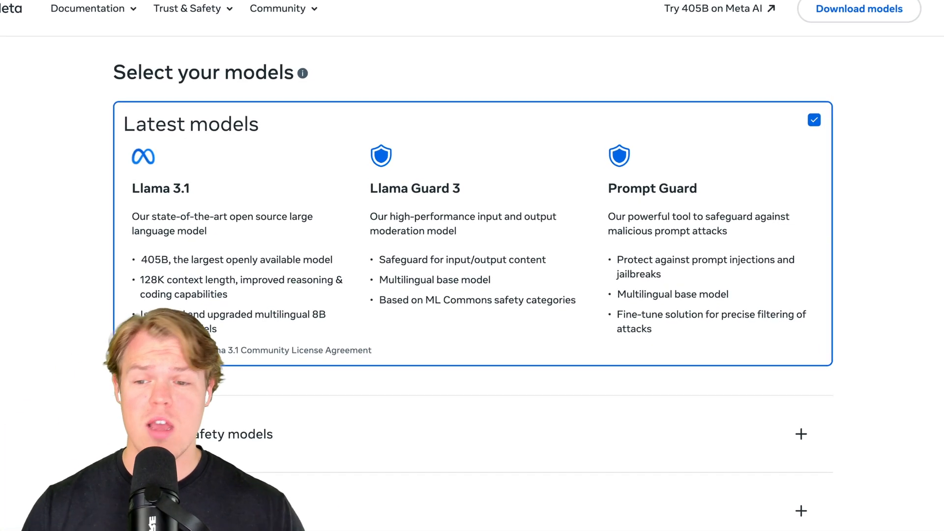
scroll(down, 3)
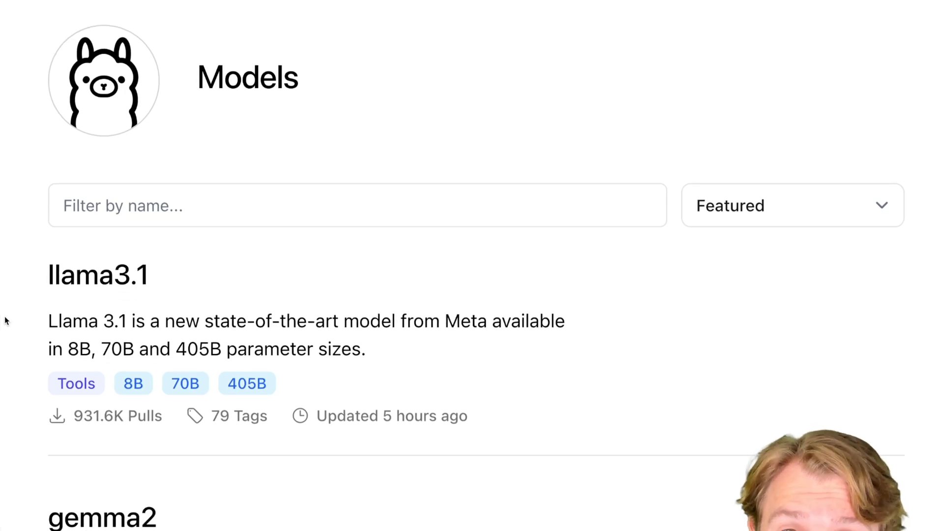
- Scroll the Ollama Models page before heading to the ollama.com home page
scroll(down, 3)
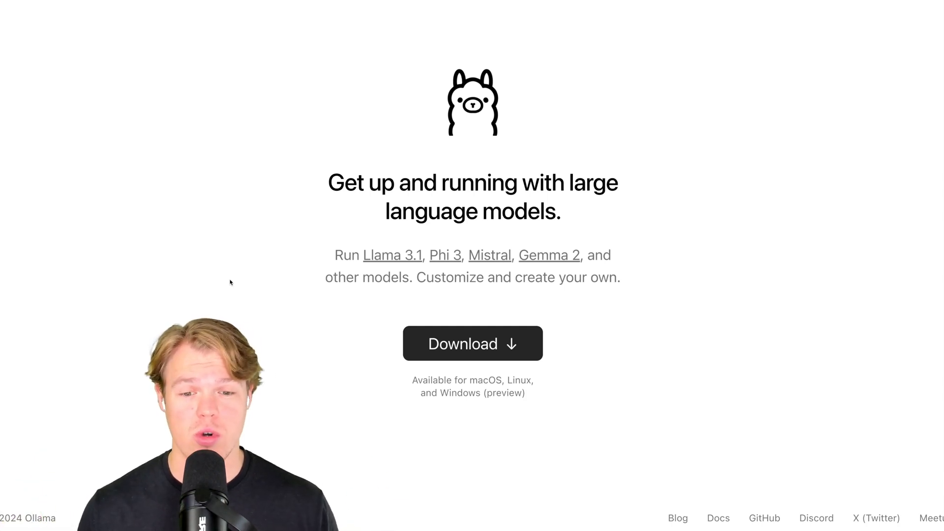
- Download the Ollama installer for macOS and save it to the Desktop
click(472, 343)
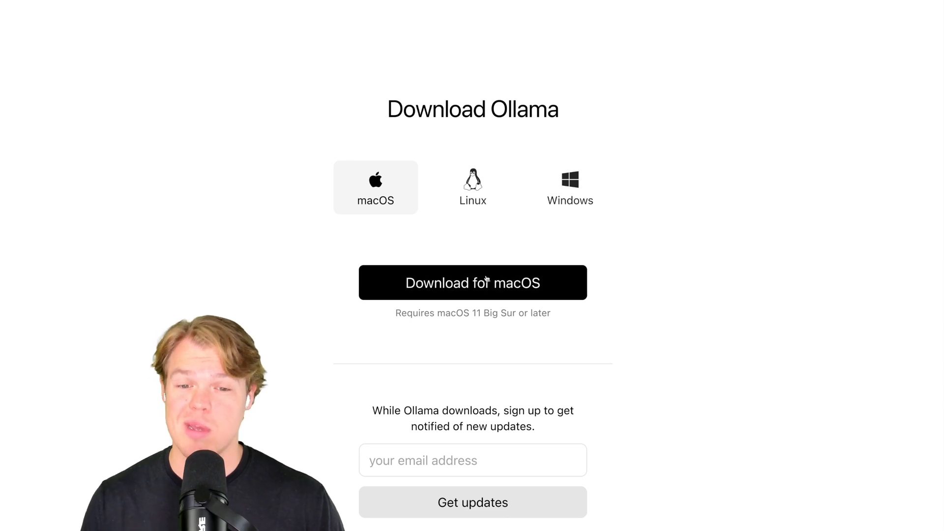
click(473, 282)
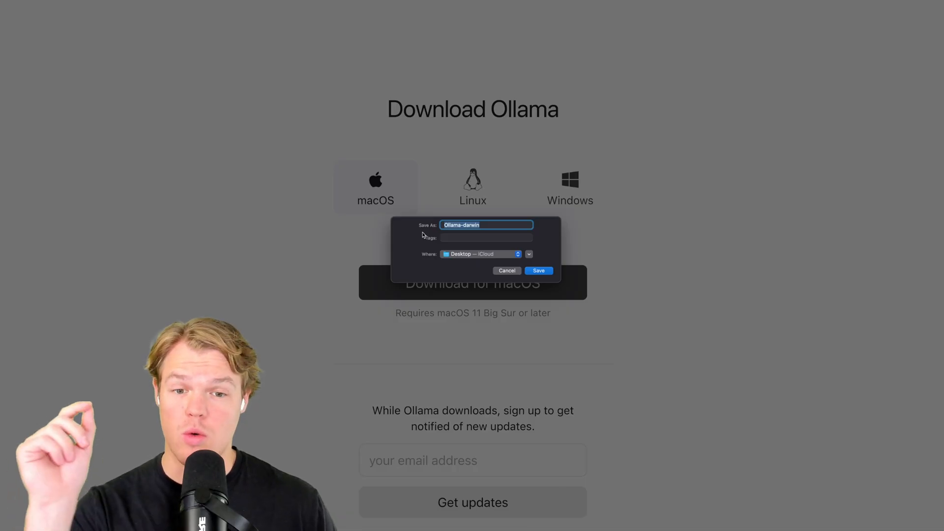
mouse_move(468, 245)
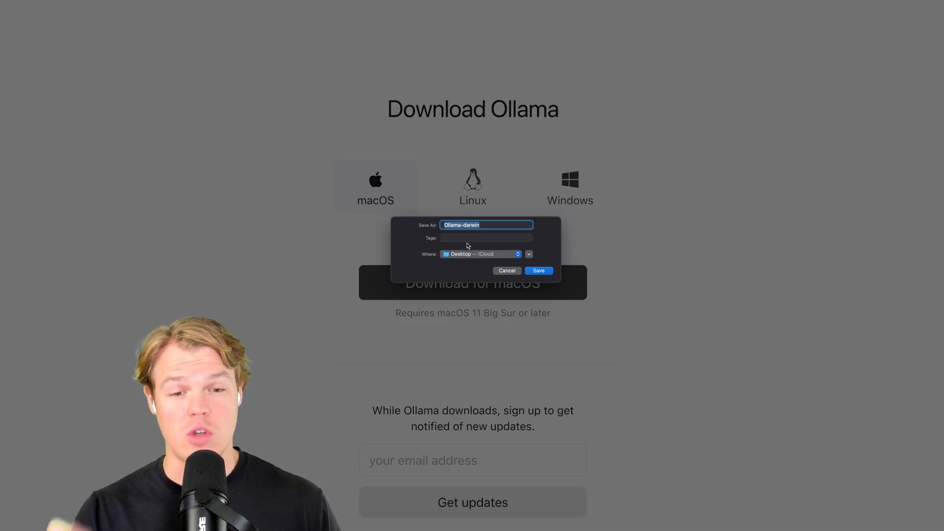
click(537, 270)
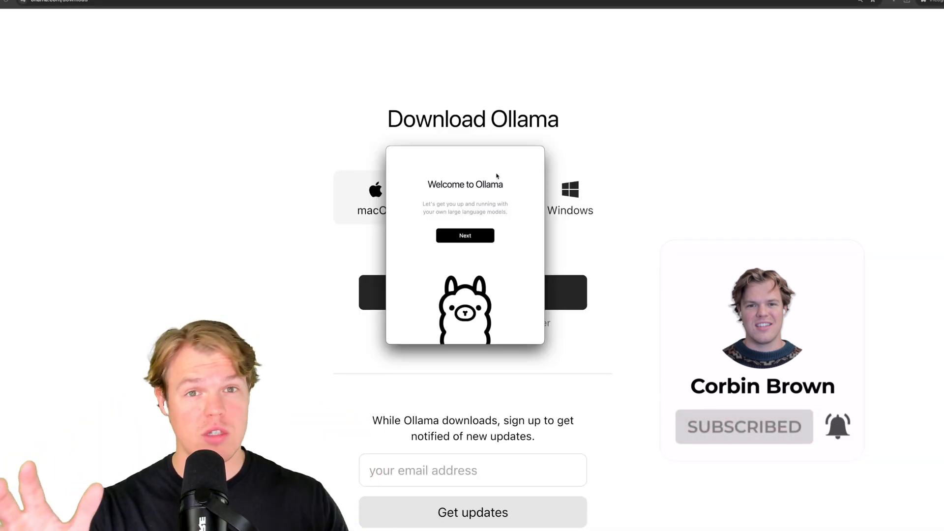
- Pass the installer welcome and install the ollama command-line tool
click(464, 235)
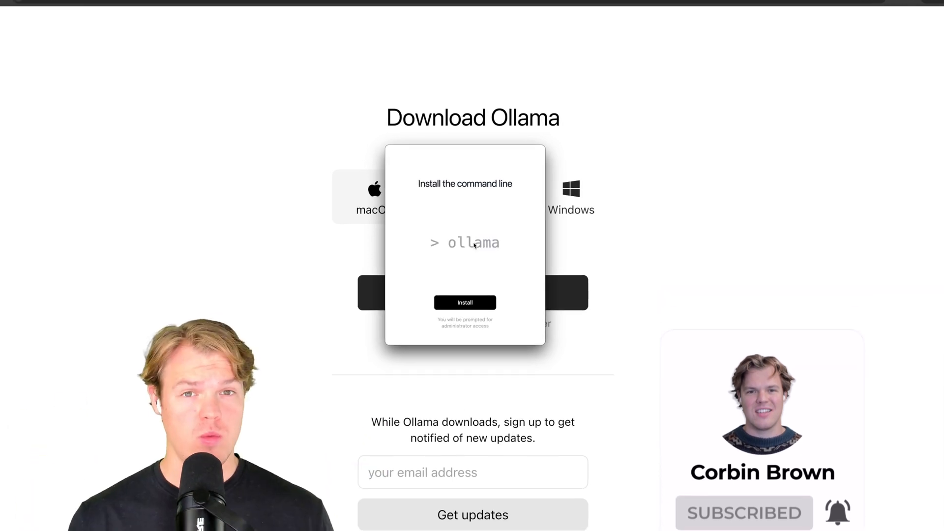
click(465, 302)
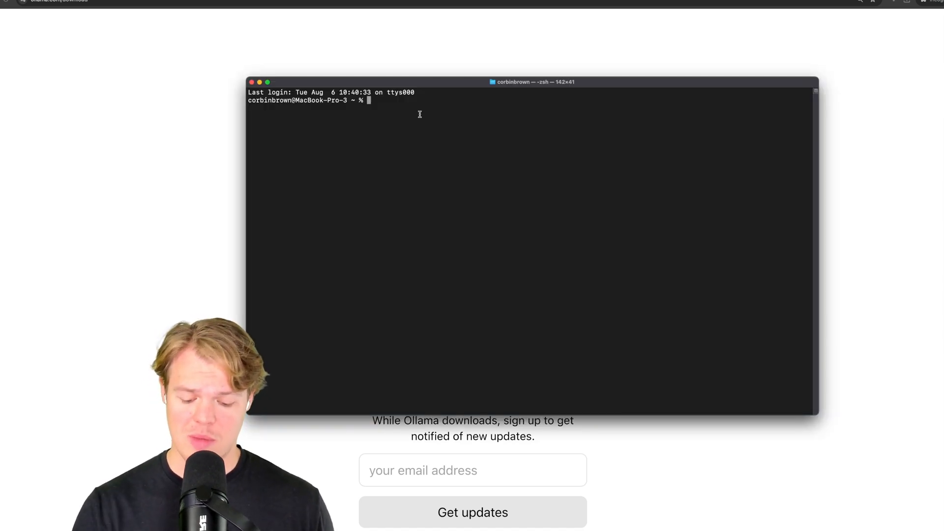
- Run 'ollama run llama3.1' in Terminal to pull and start the model
text(ollama run llama3.1)
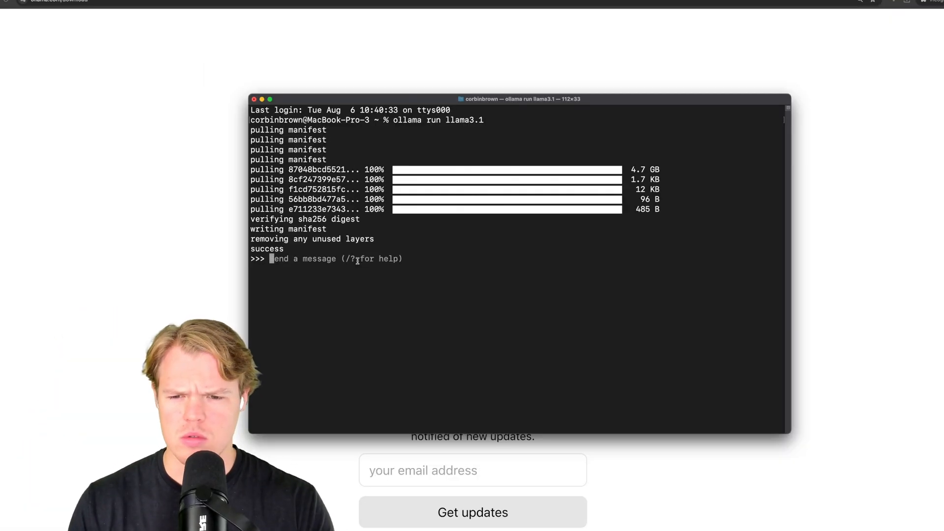
- Ask Llama 3.1 a favourite-pizza question, then close the Terminal and terminate the running model
text(what is your v)
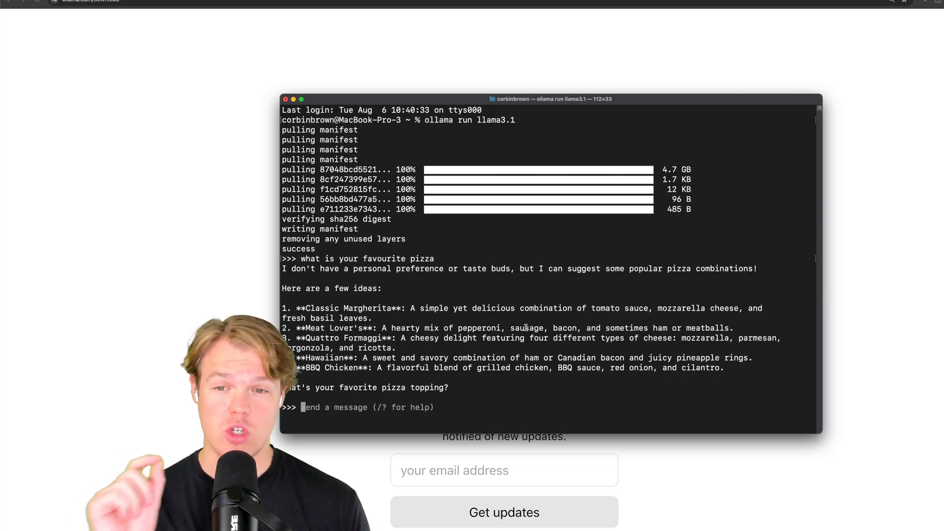
click(286, 98)
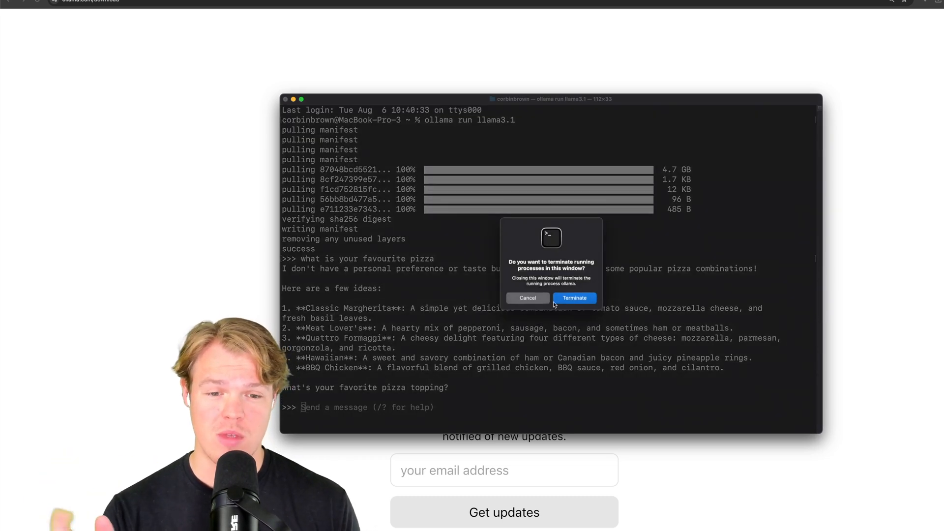
click(527, 297)
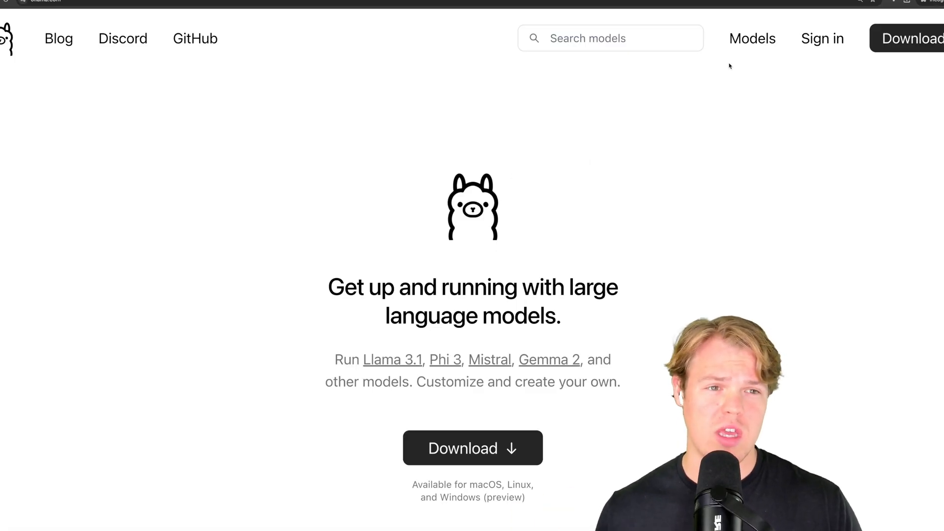
mouse_move(752, 38)
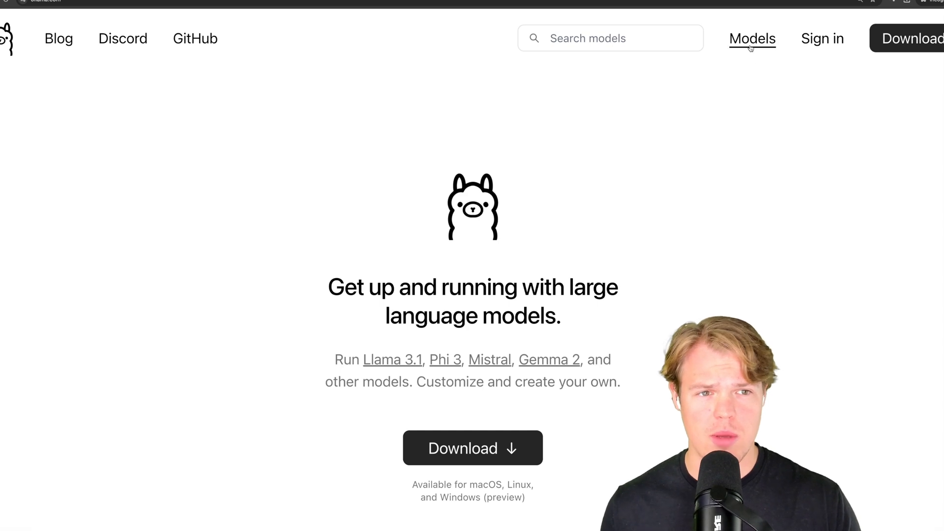
- Go to the llama3.1 model page from Models and view its available sizes
click(752, 38)
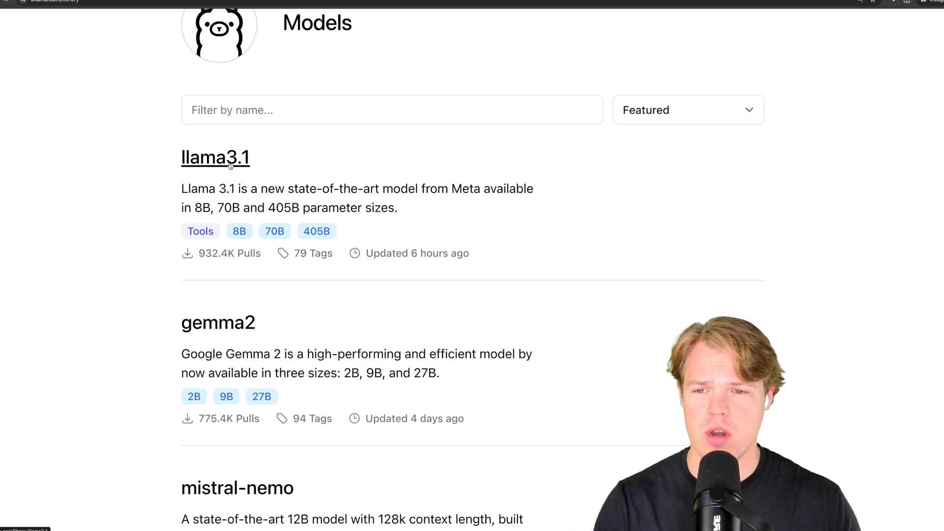
click(215, 157)
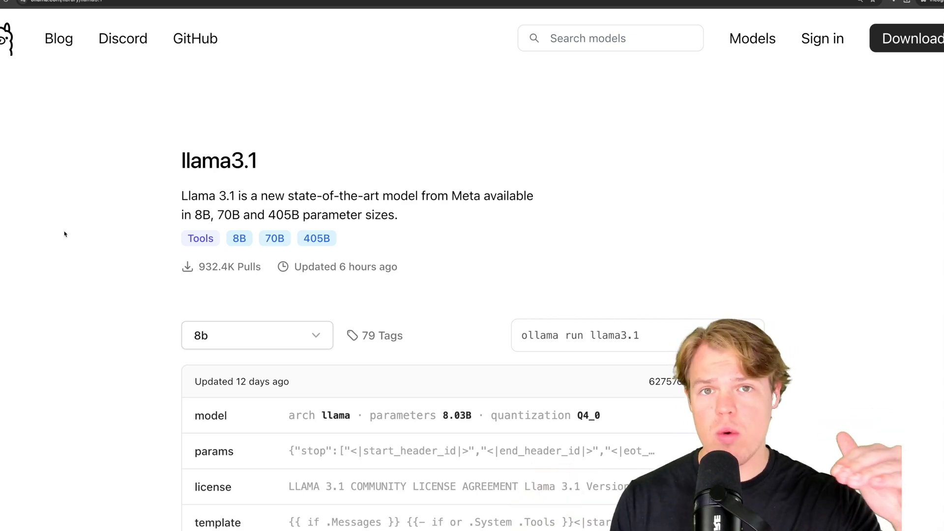
scroll(down, 3)
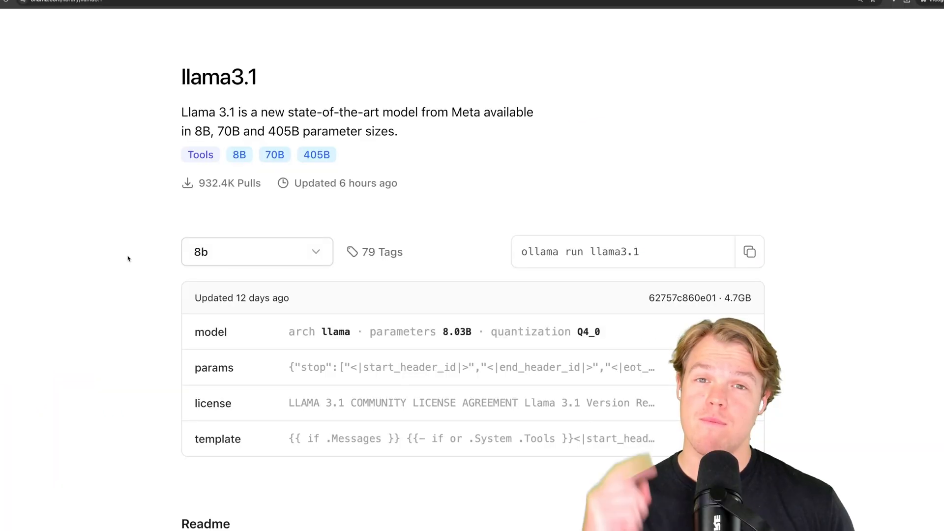
click(256, 252)
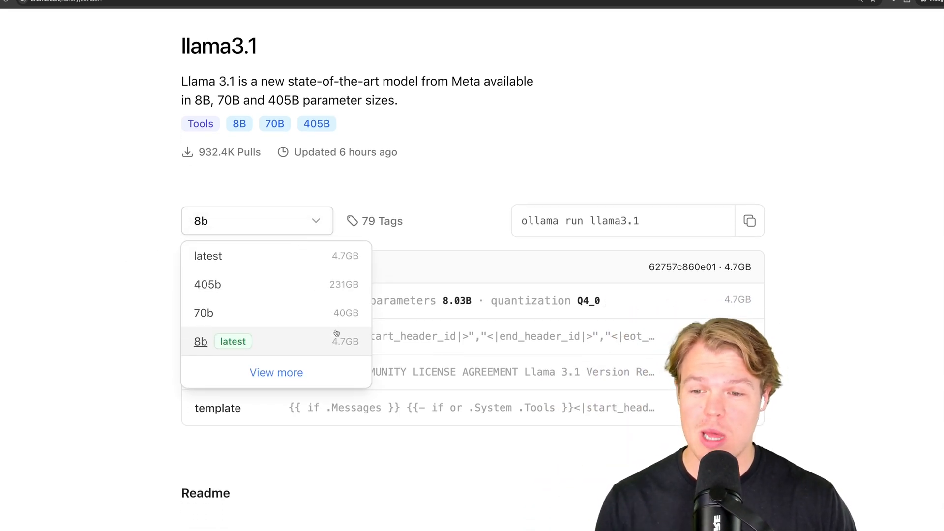
mouse_move(204, 313)
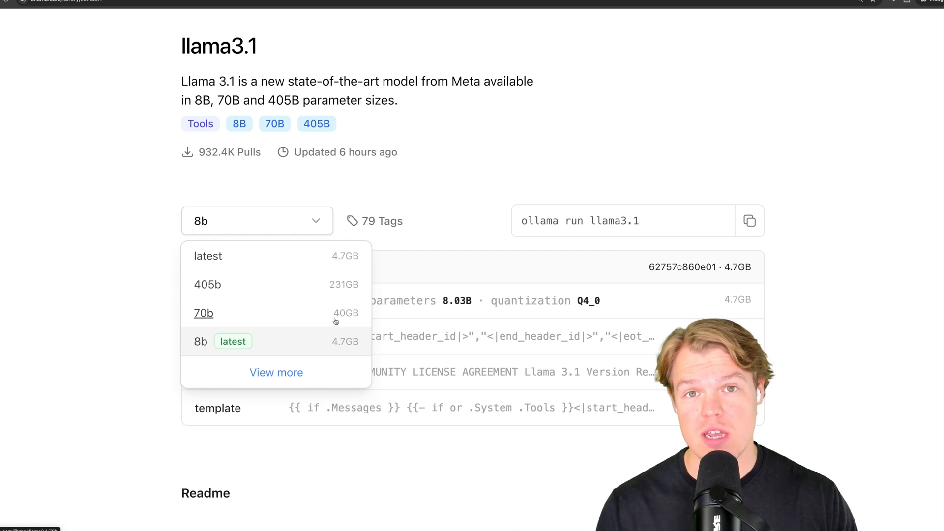
mouse_move(323, 332)
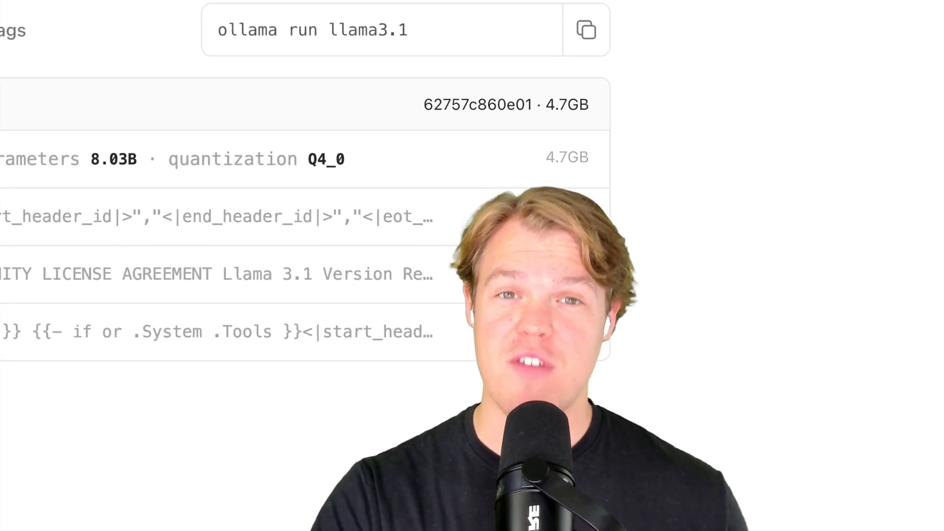
- View the 405b variant of llama3.1, then switch back to the 8b variant
click(256, 221)
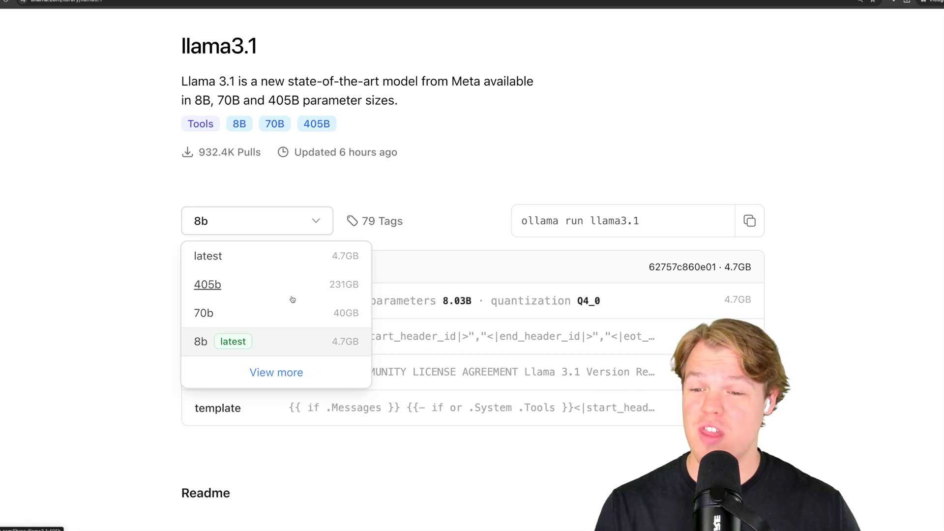
mouse_move(270, 286)
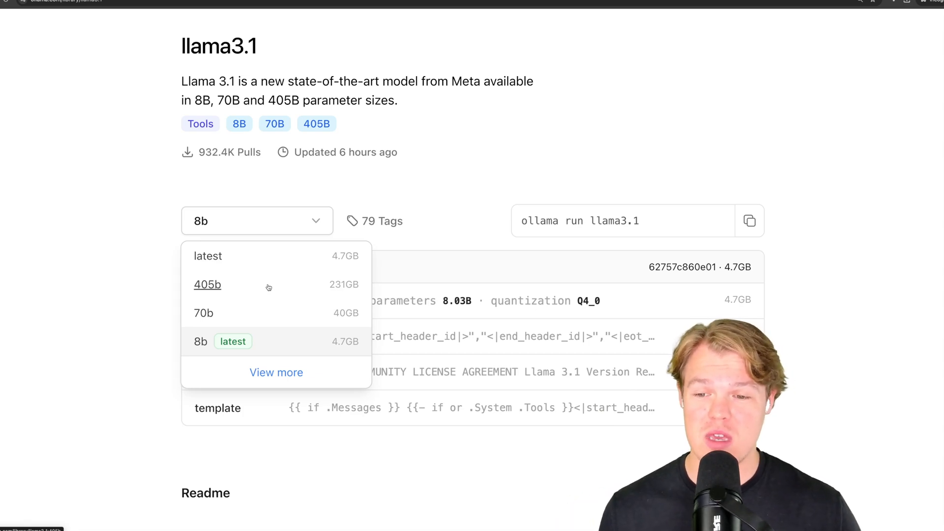
click(208, 285)
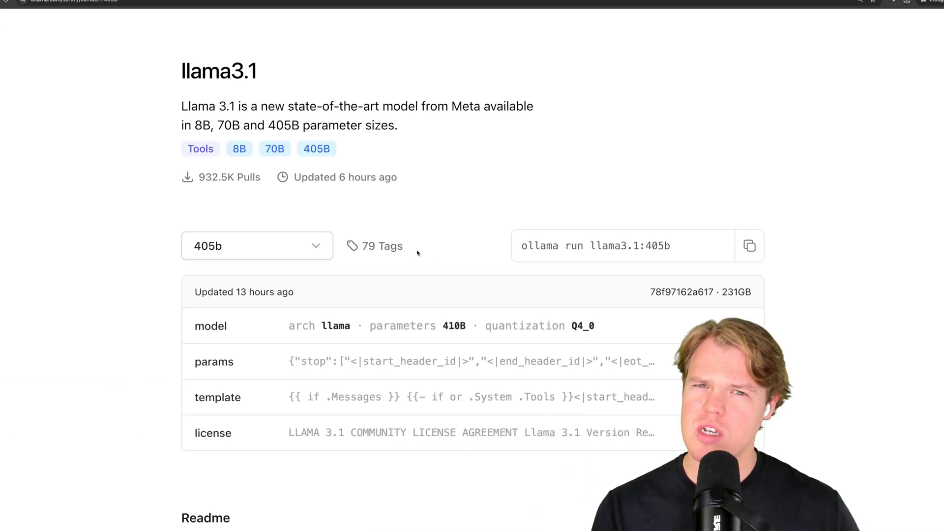
click(257, 246)
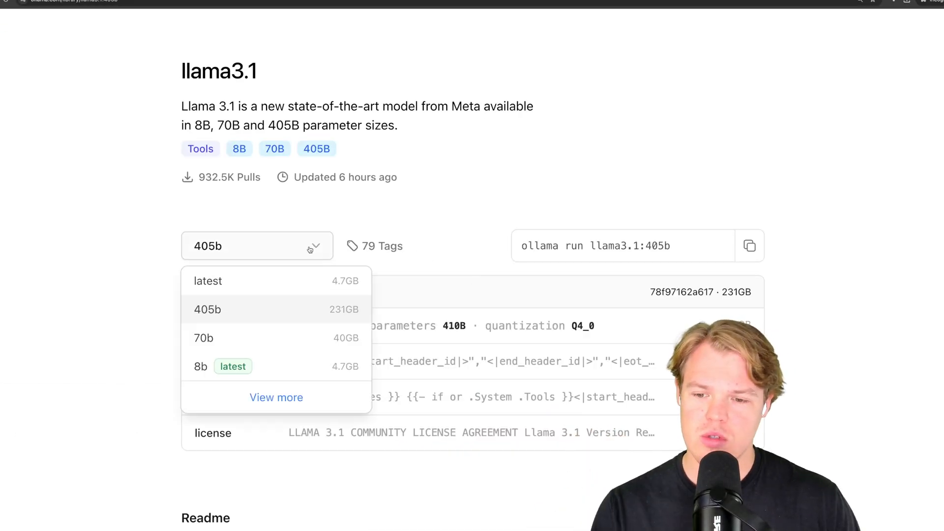
click(208, 366)
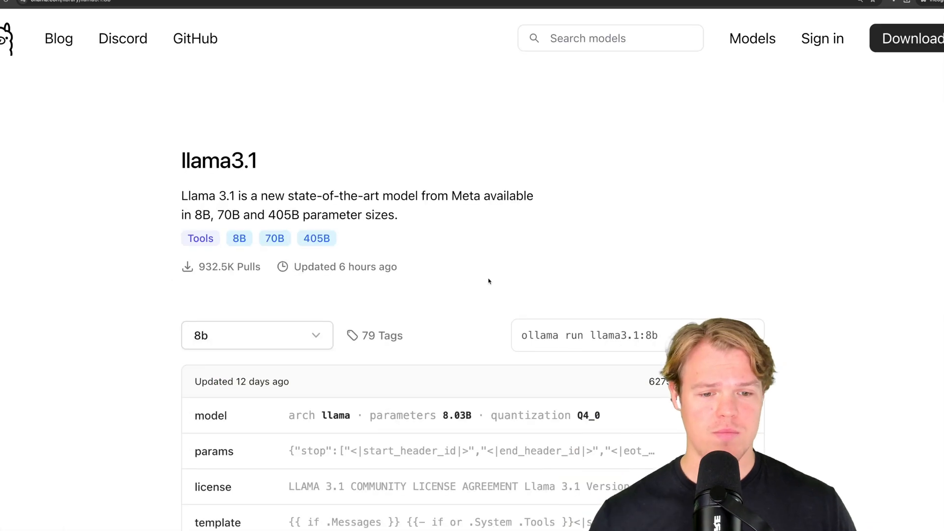
- End the Terminal chat with /bye and return to the Ollama models list
scroll(down, 3)
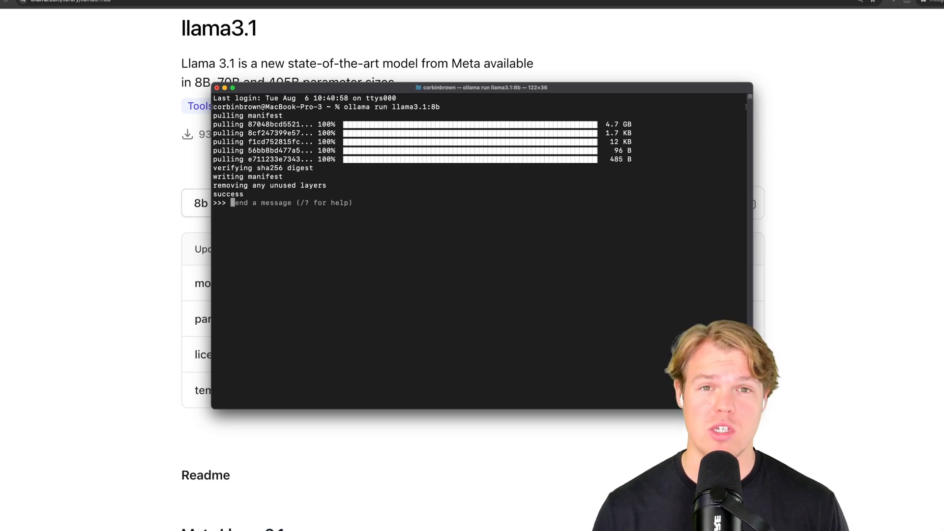
text(/by)
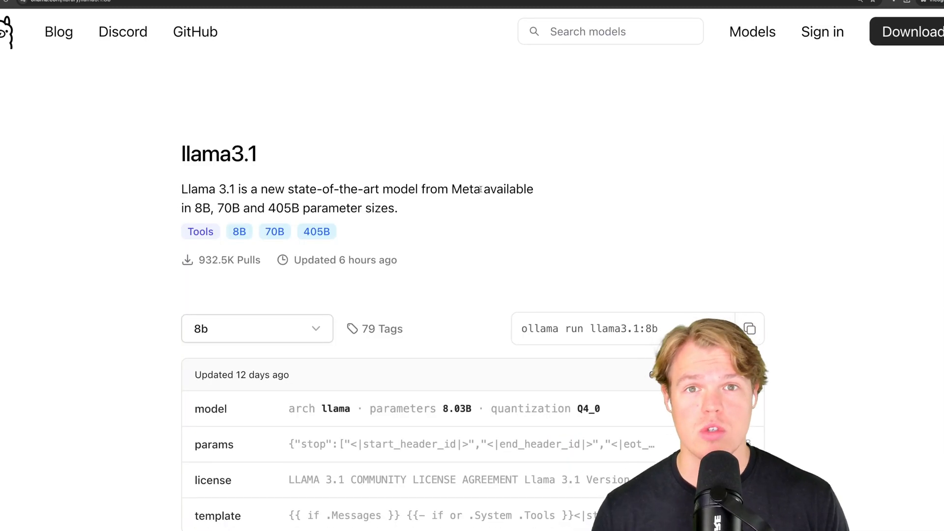
click(751, 32)
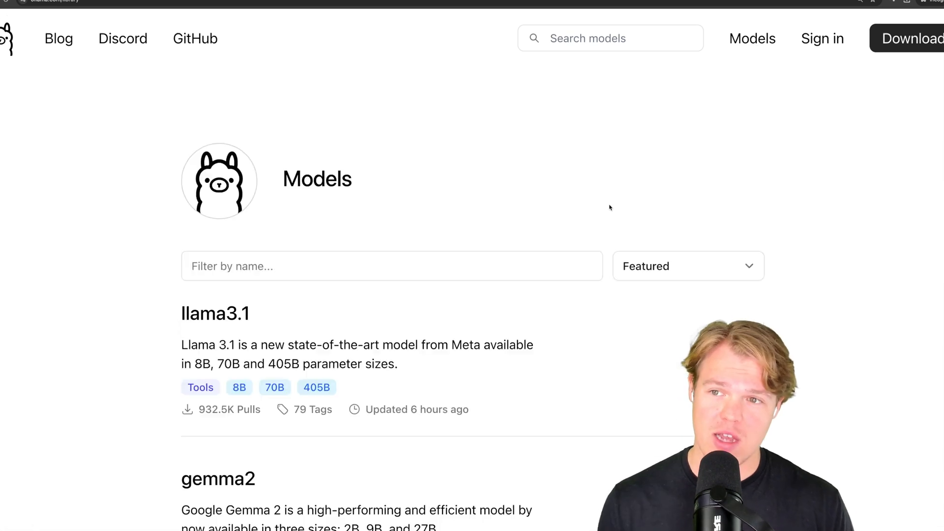
scroll(down, 3)
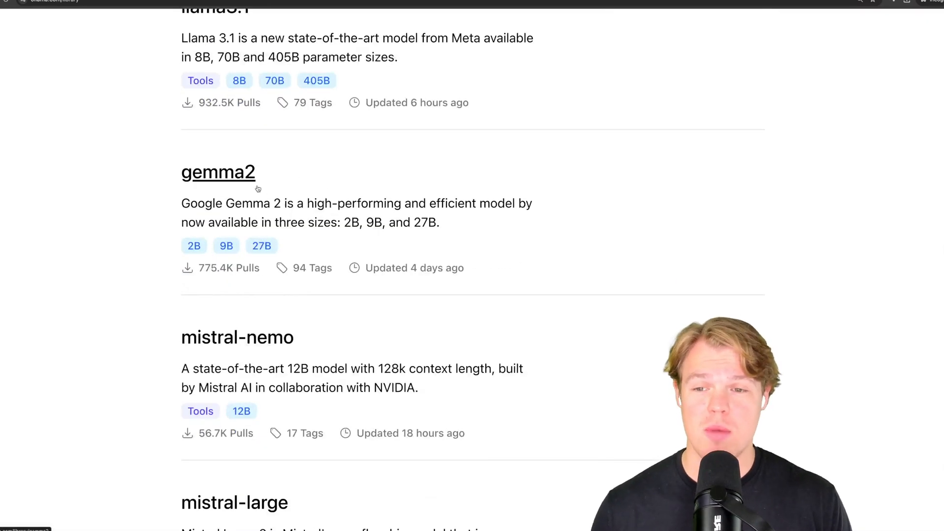
- Look over the gemma2 model page, then return to the top of the models list where llama3.1 leads
click(219, 172)
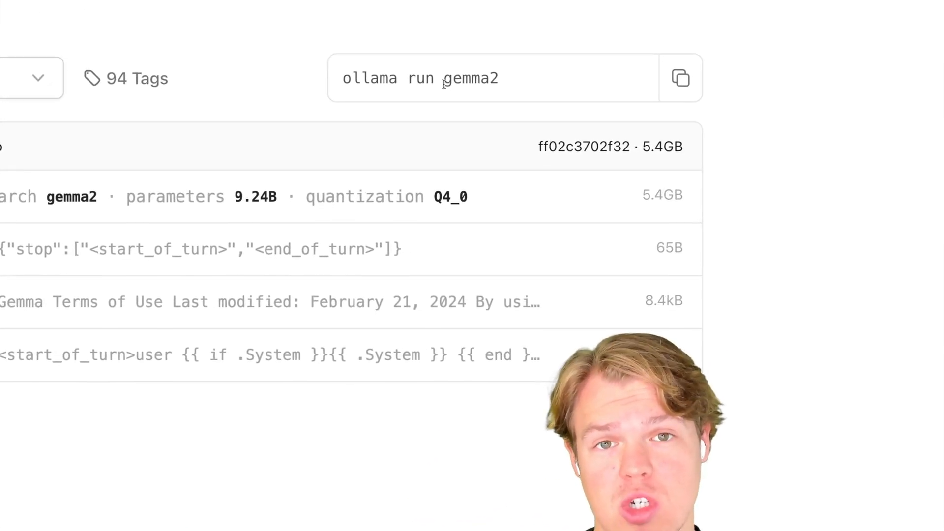
click(257, 144)
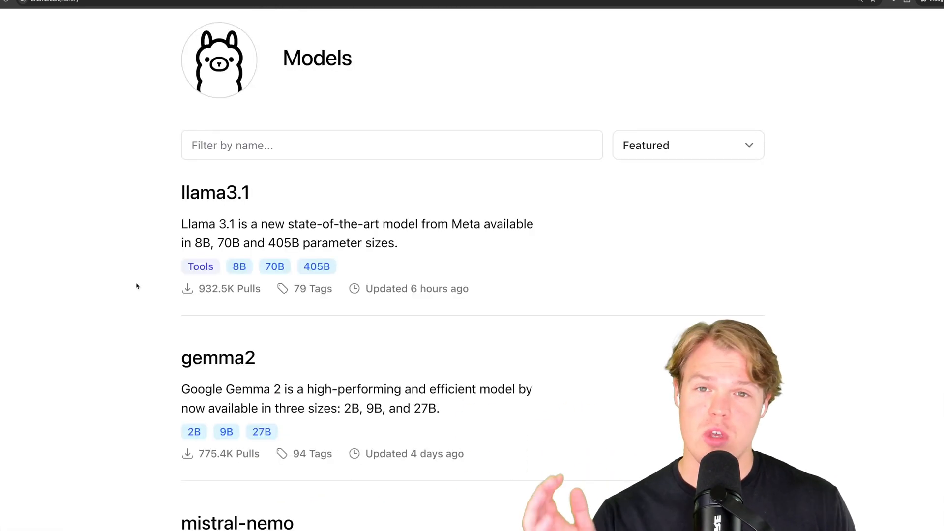
scroll(down, 3)
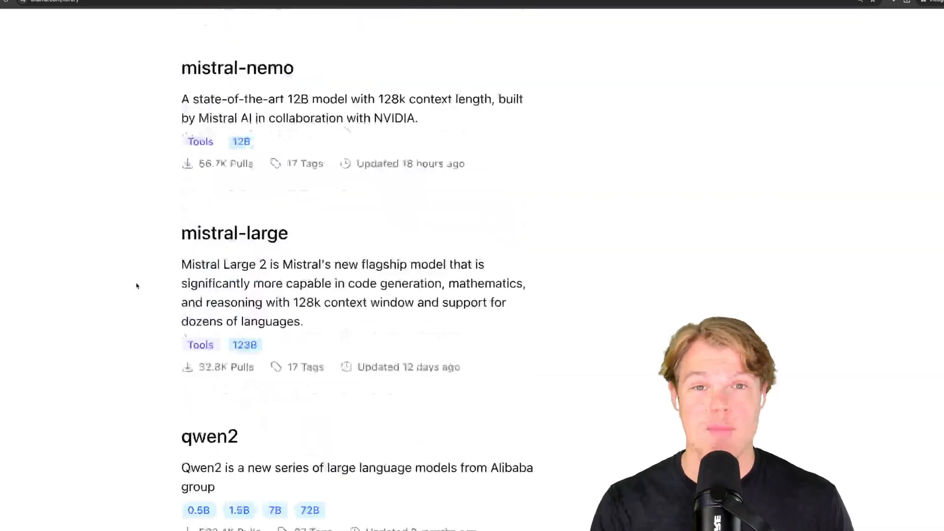
scroll(up, 3)
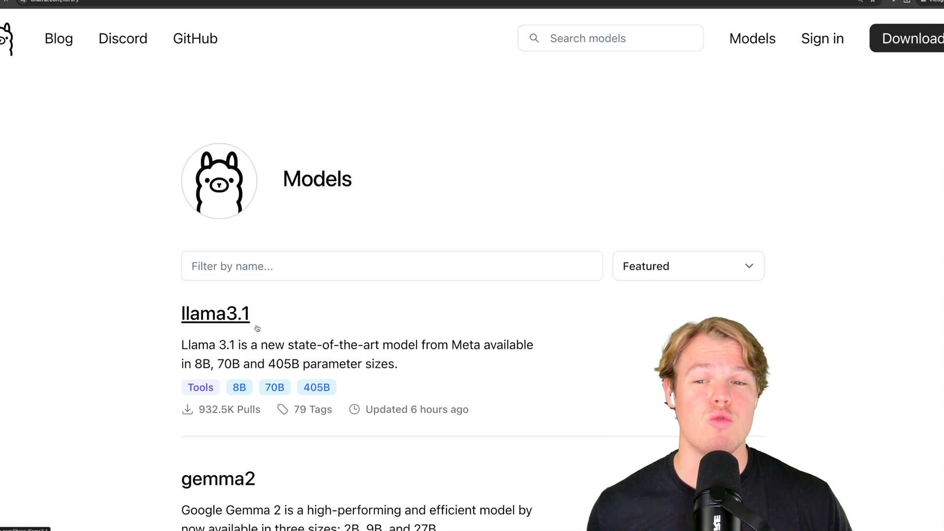
- Reopen the llama3.1 page with its 8b size and 'ollama run llama3.1' command
click(215, 313)
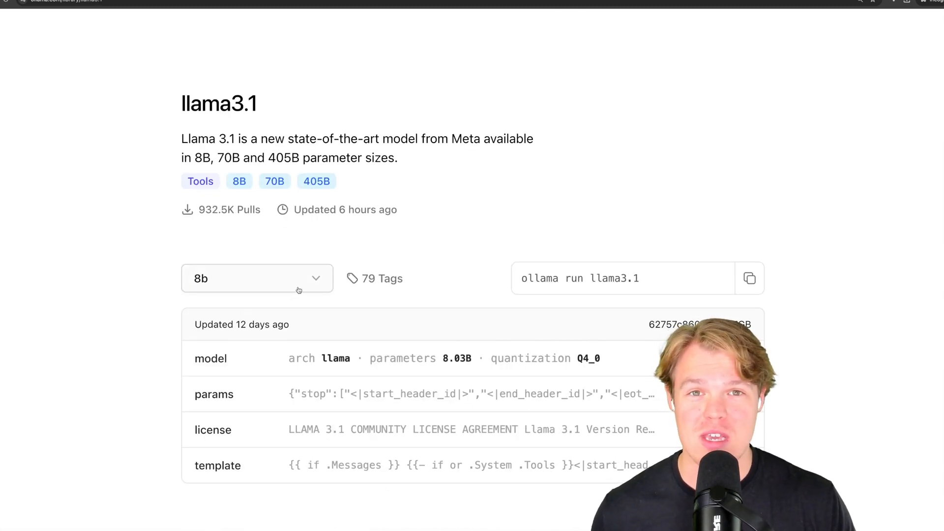
click(256, 278)
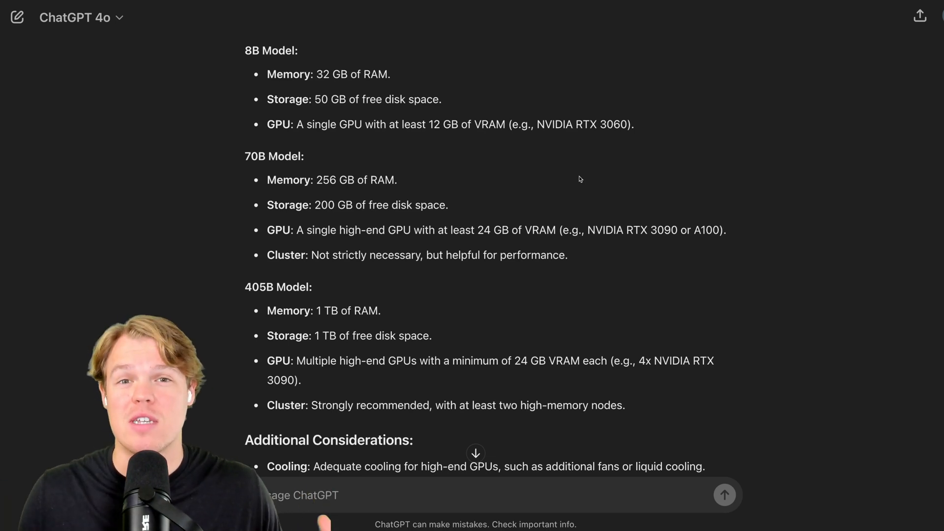
scroll(down, 3)
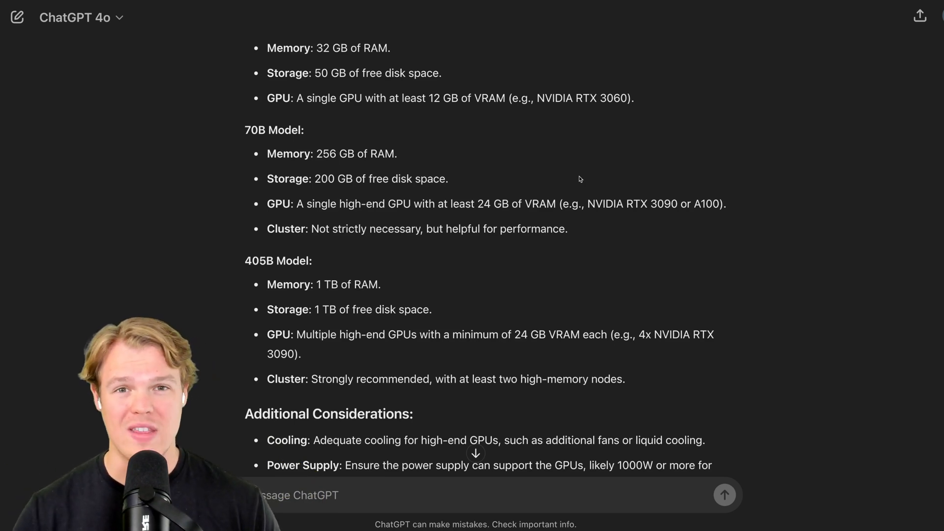
scroll(down, 3)
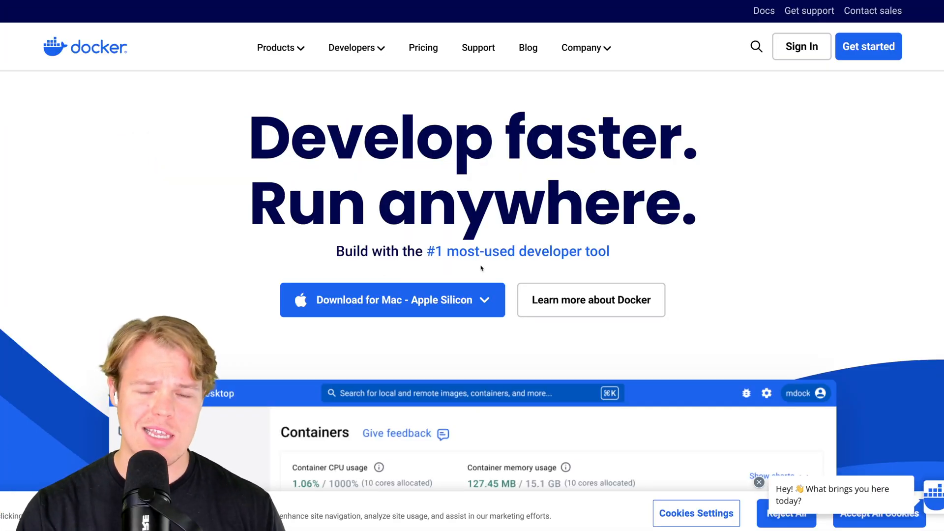
- Download Docker Desktop for Mac - Apple Silicon from docker.com
click(485, 300)
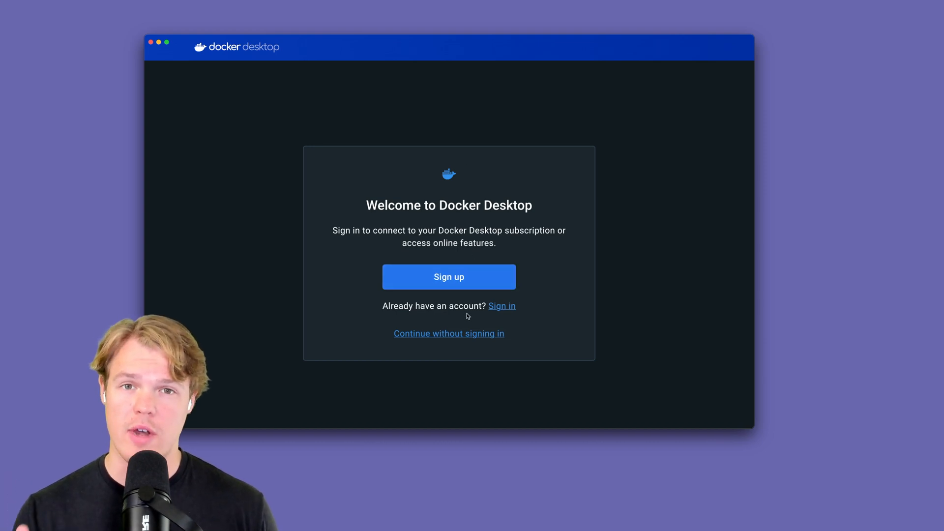
- Continue into Docker Desktop without signing in and skip the welcome survey
click(448, 333)
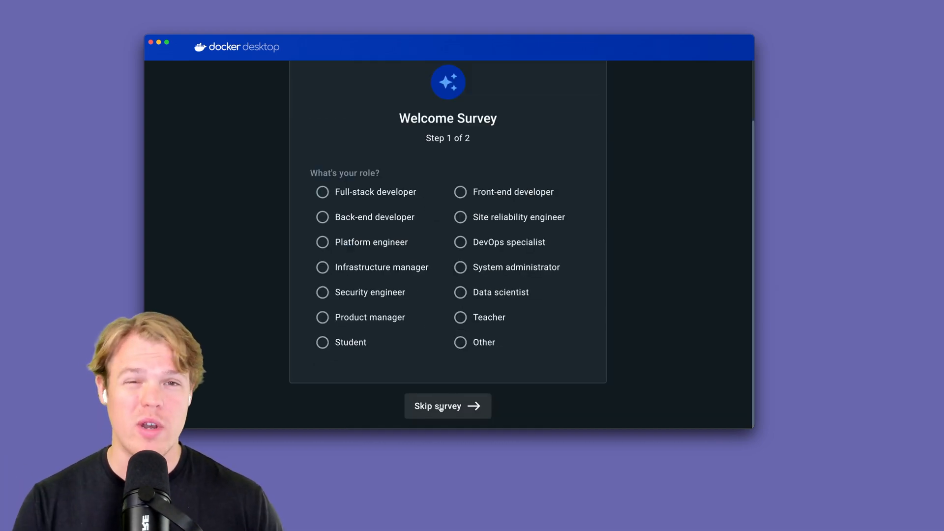
click(447, 406)
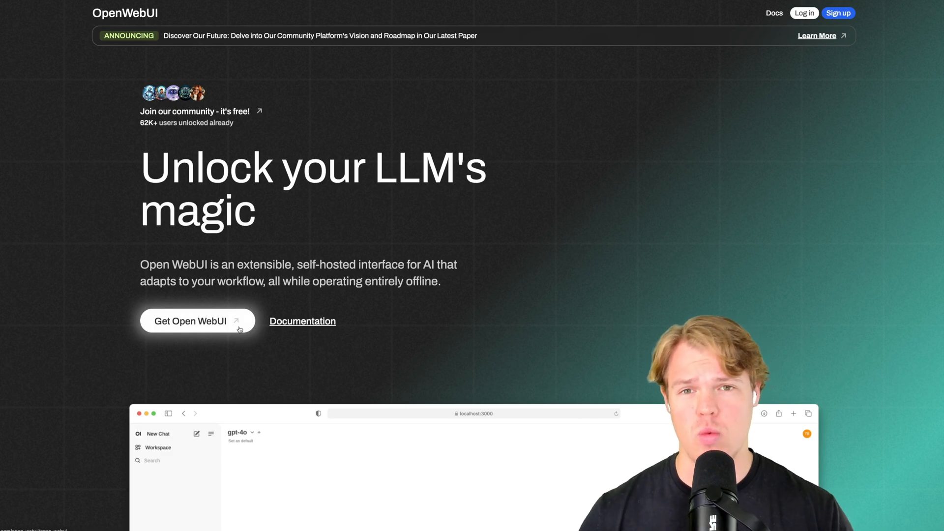
- Reach the README's 'Installation with Default Configuration' Docker commands in the open-webui repository
click(190, 320)
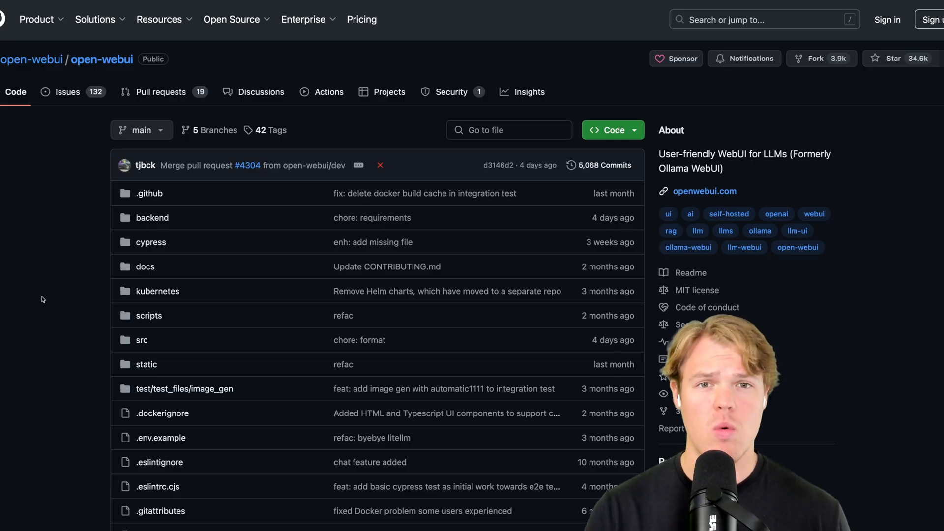
scroll(down, 3)
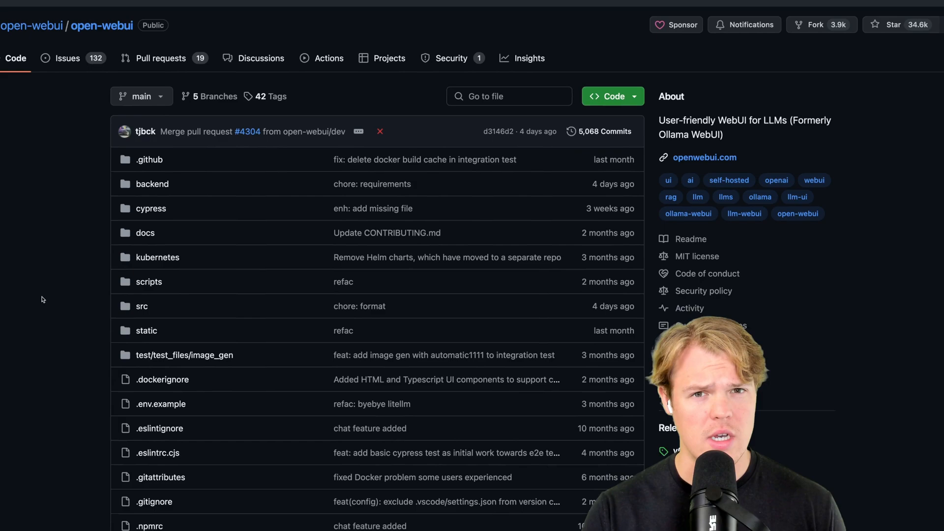
scroll(down, 3)
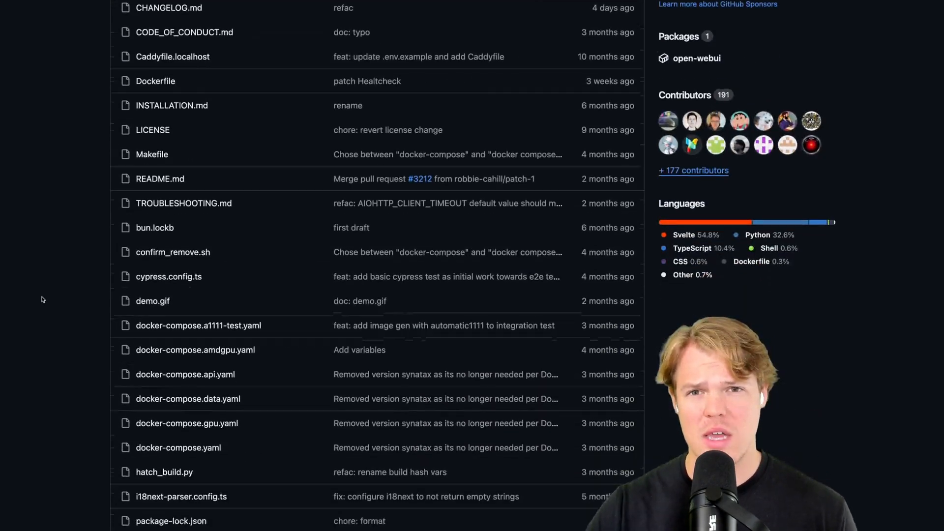
scroll(down, 3)
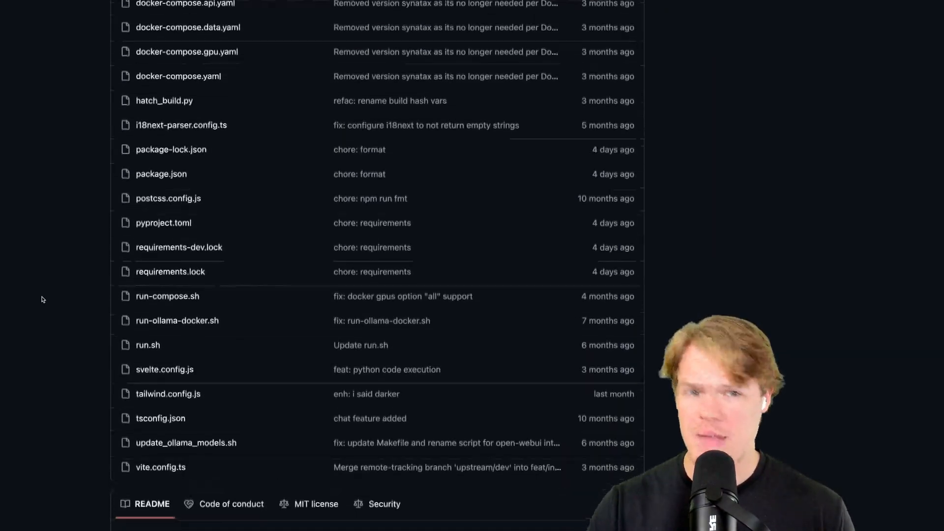
scroll(down, 3)
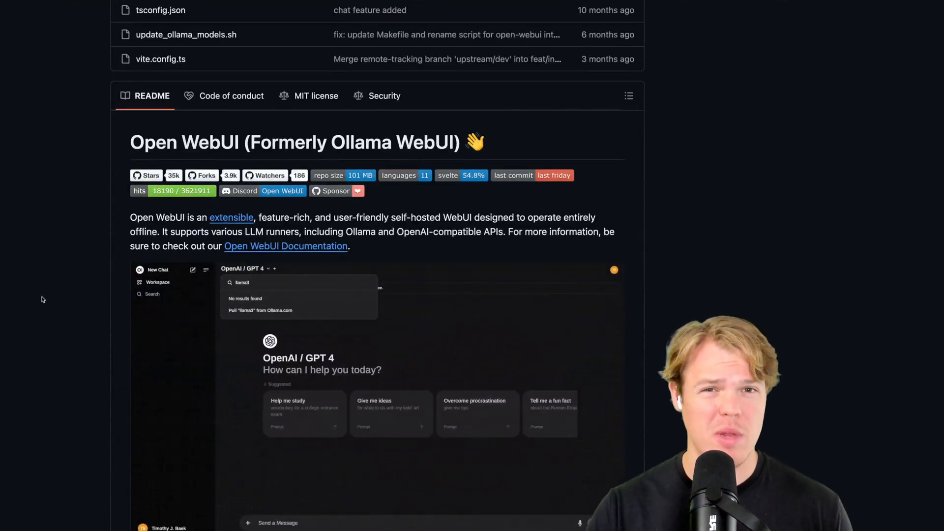
scroll(down, 3)
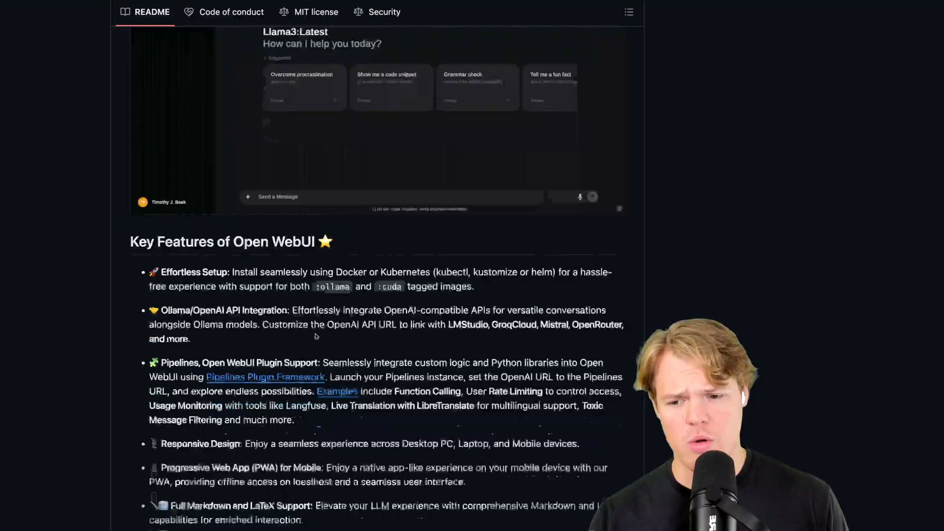
scroll(down, 3)
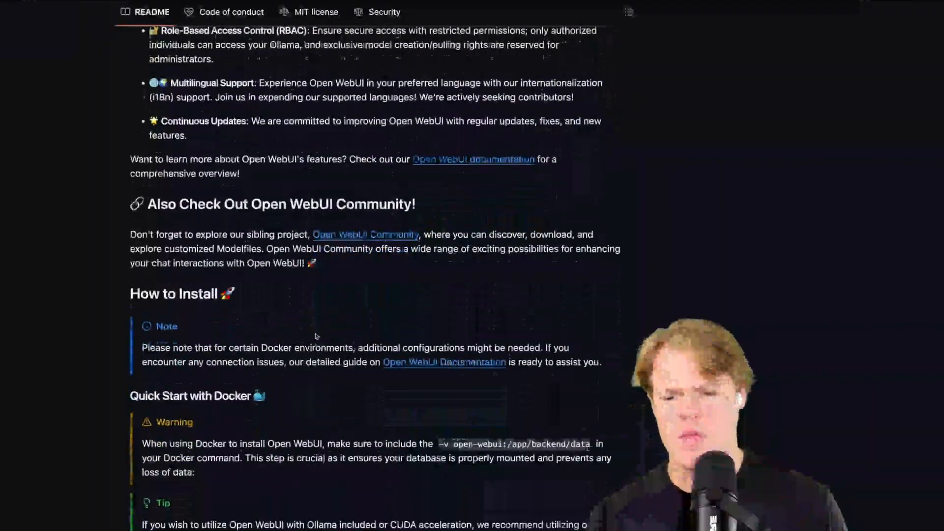
scroll(down, 3)
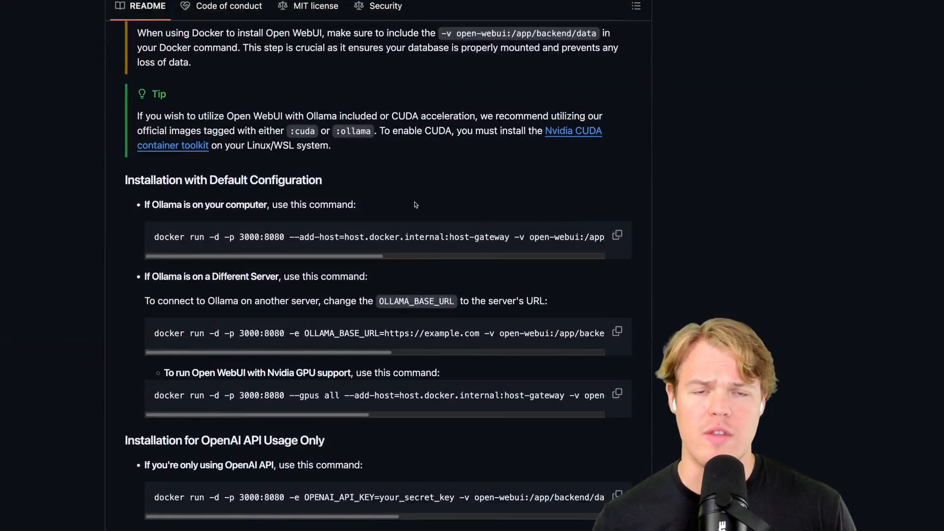
scroll(down, 3)
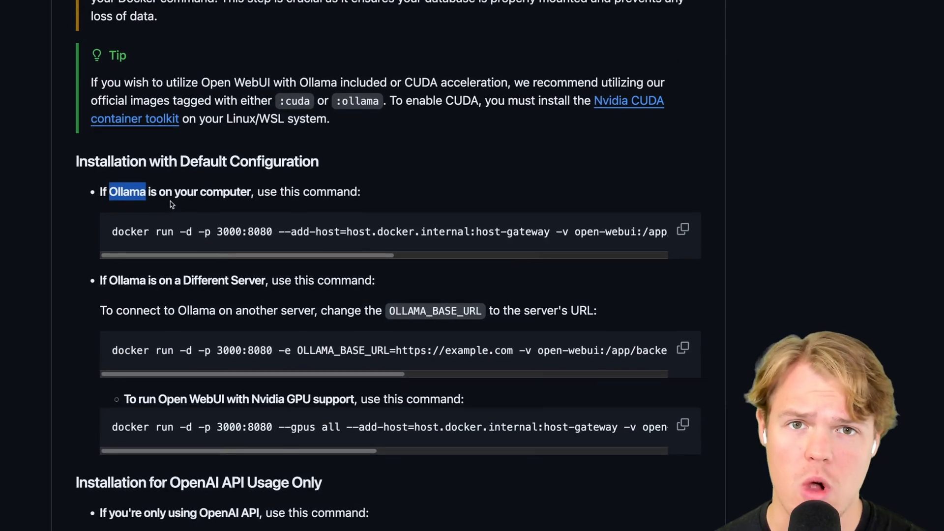
scroll(down, 3)
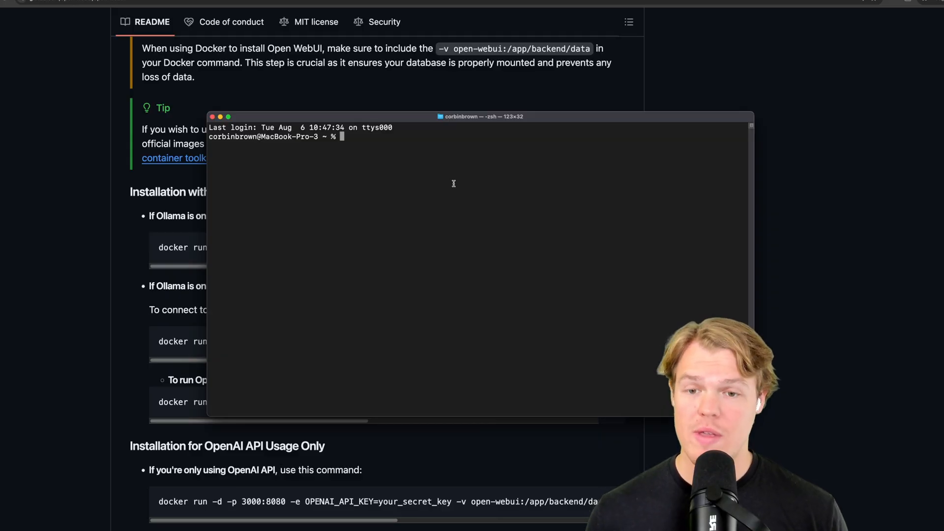
- Run the README's 'docker run -d -p 3000:8080 --add-host=host.docker.internal:host-gateway -v open-webui…' command
text(docker run -d -p 3000:8080 --add-host=host.docker.internal:host-gateway -v open-webui:/app/backend/data --name open-webui --restart always ghcr.io/open-webui/open-webui:main)
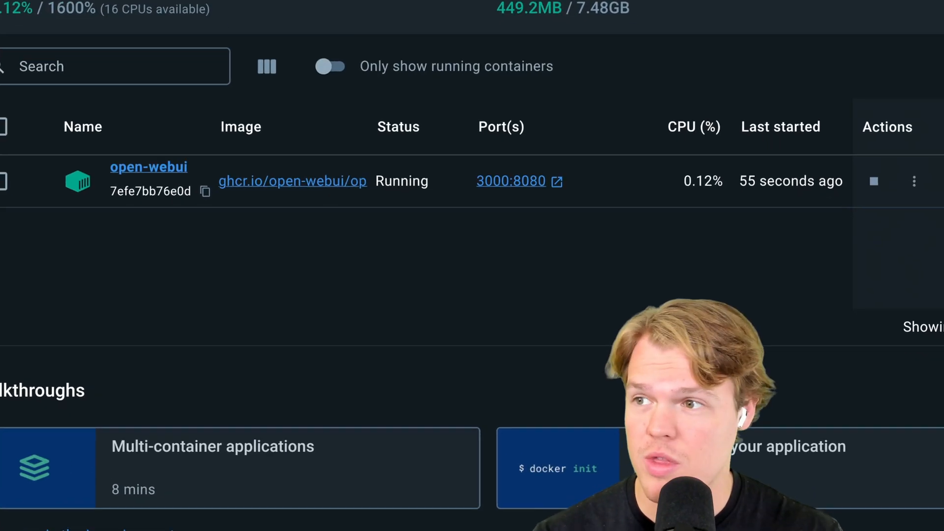
- Launch the container's web app at localhost:3000 and sign in to Open WebUI
click(511, 180)
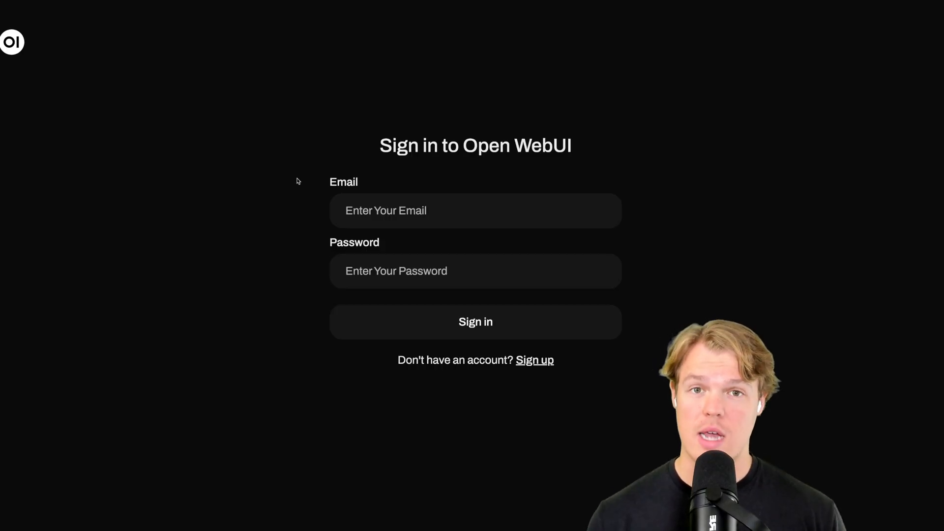
click(475, 321)
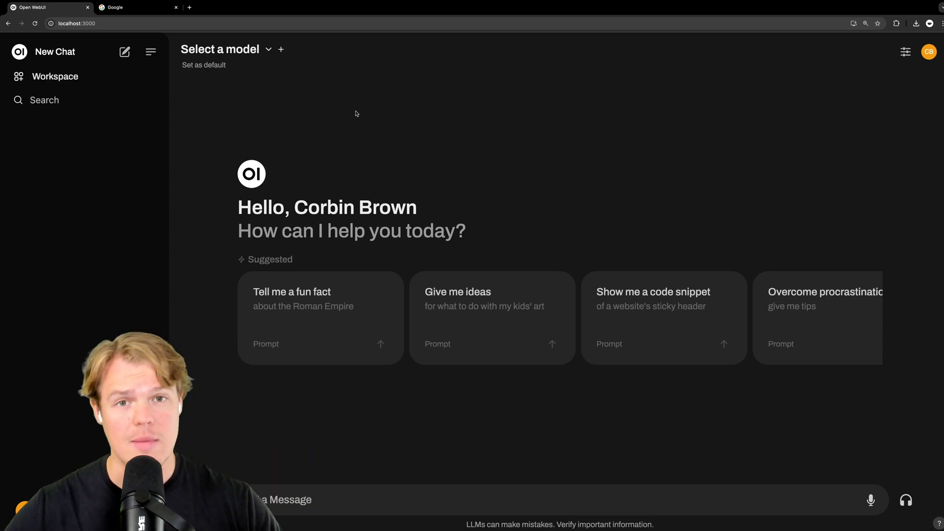
- Chat with llama3.1:8b asking 'whats better cats', then stop the open-webui container
click(220, 49)
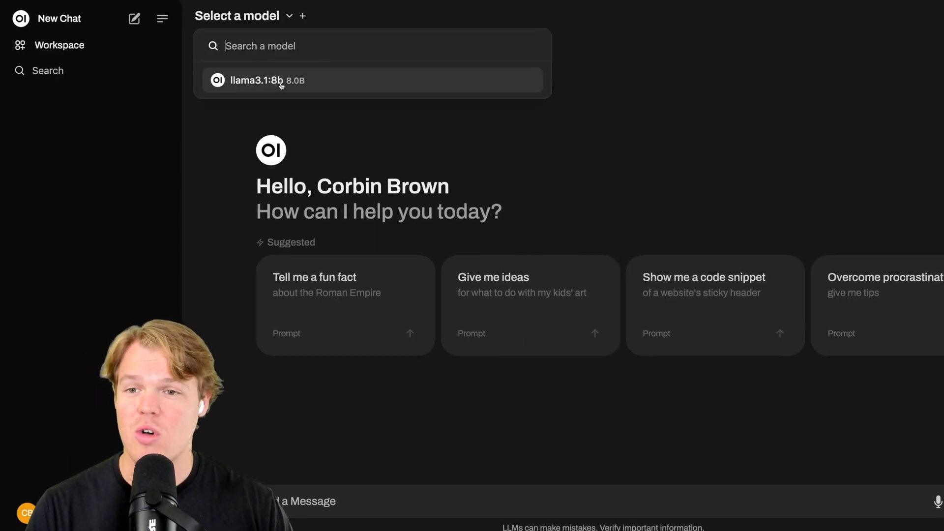
click(267, 80)
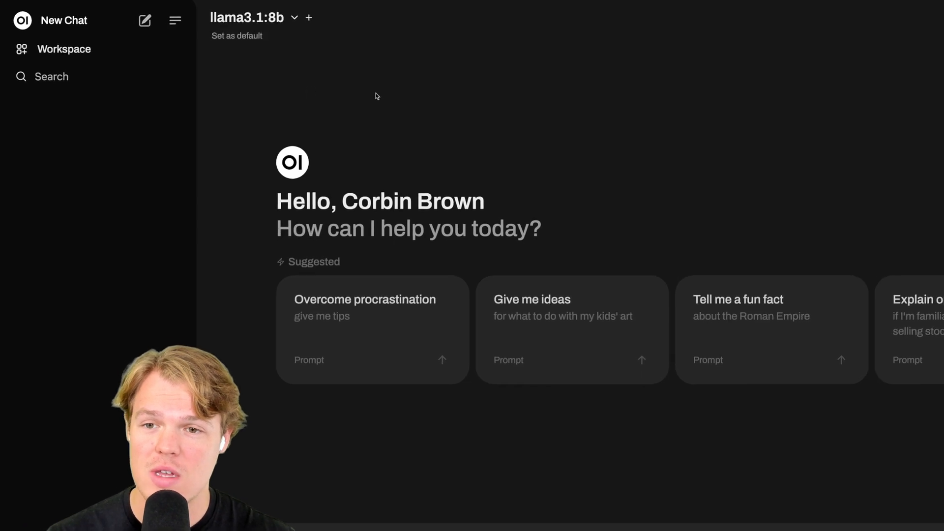
text(whats better cats)
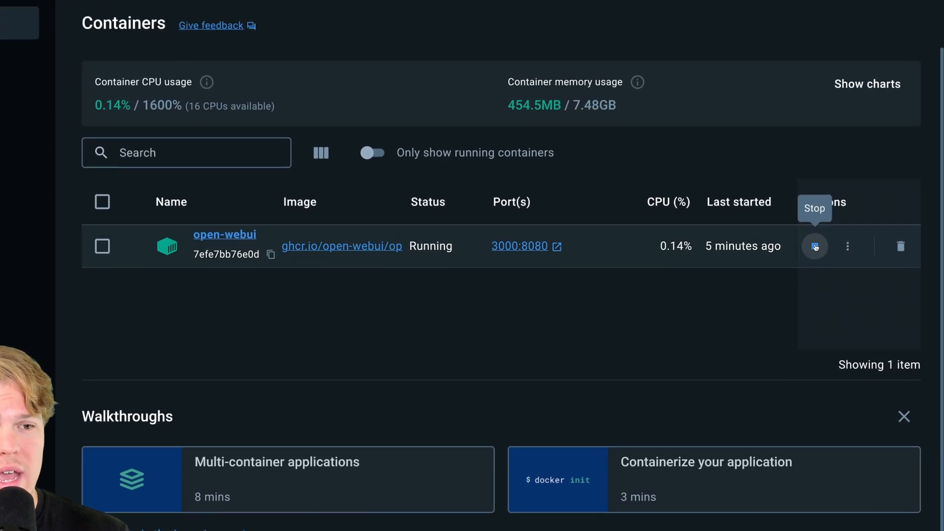
click(814, 245)
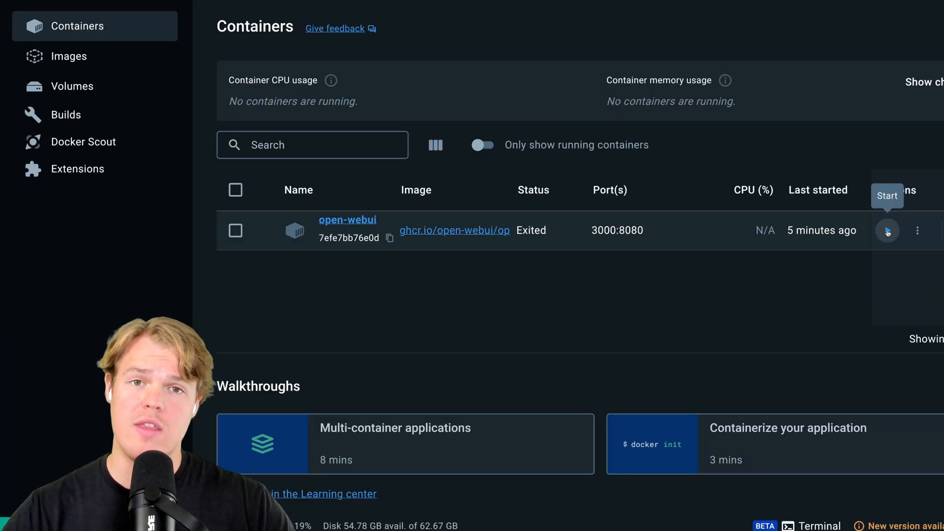